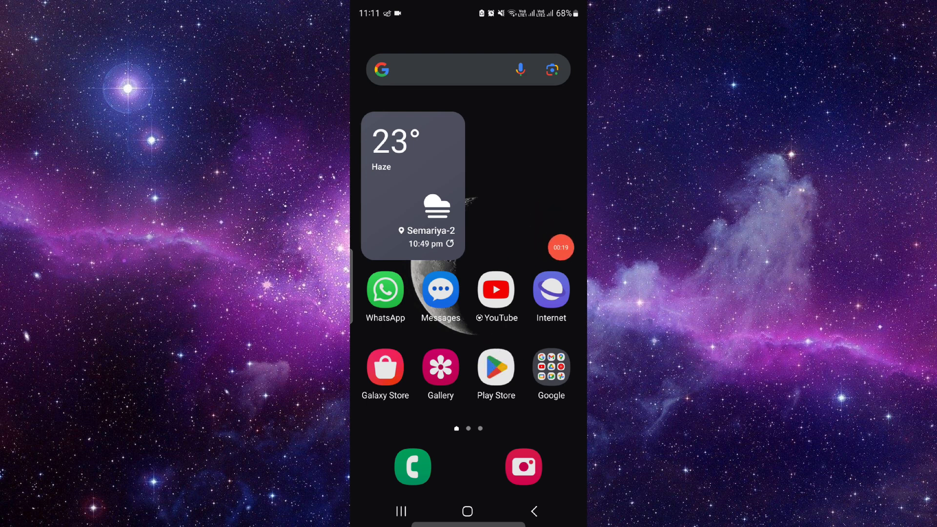
# Launch the Play Store and search for "mybenefits portal app".
pyautogui.click(496, 367)
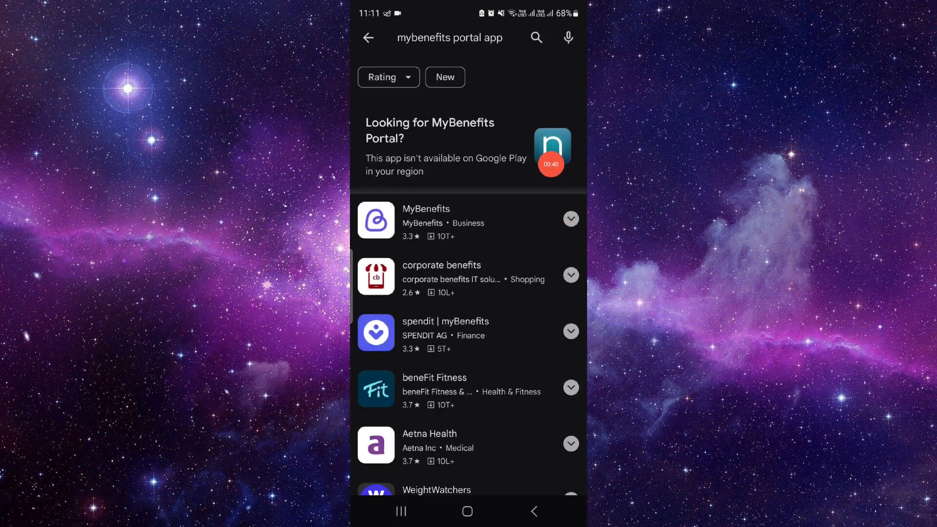
# View the MyBenefits listing with its Install button, then return to the home screen.
pyautogui.click(425, 219)
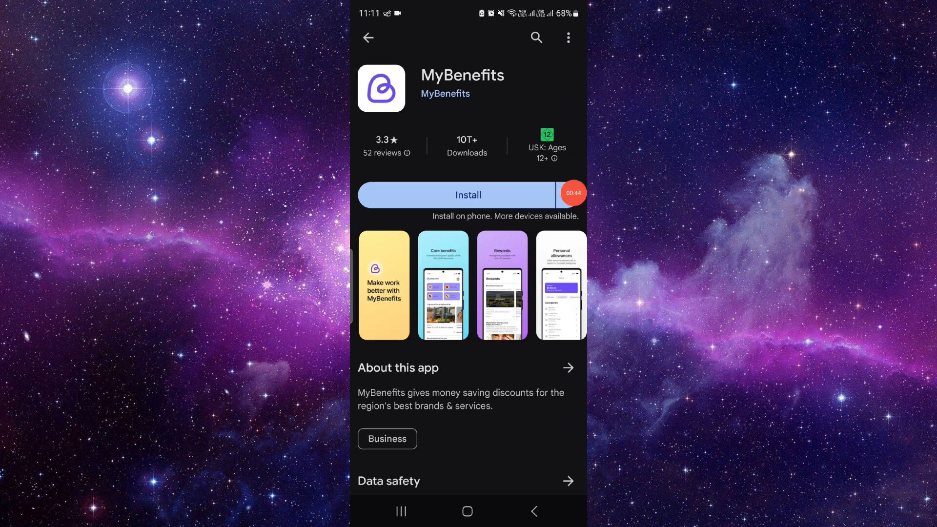
pyautogui.scroll(-3)
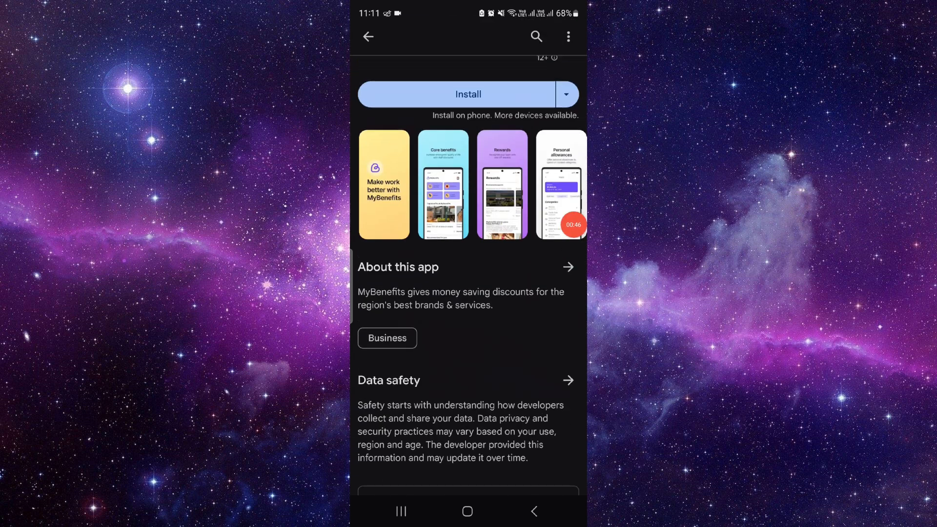
pyautogui.scroll(-3)
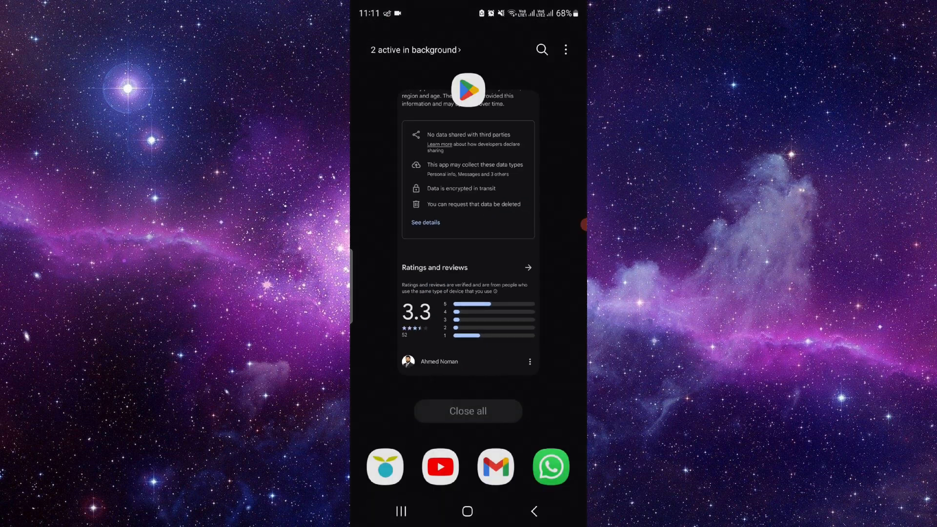
pyautogui.click(467, 511)
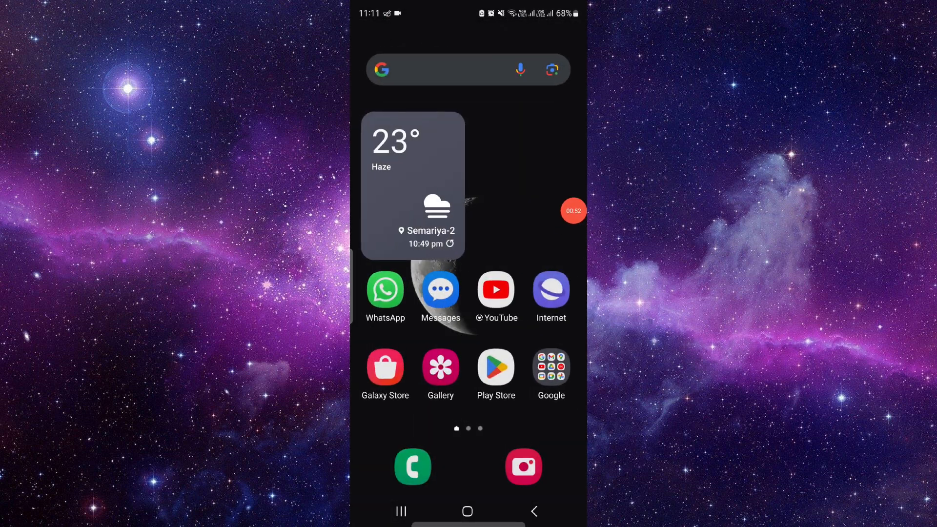